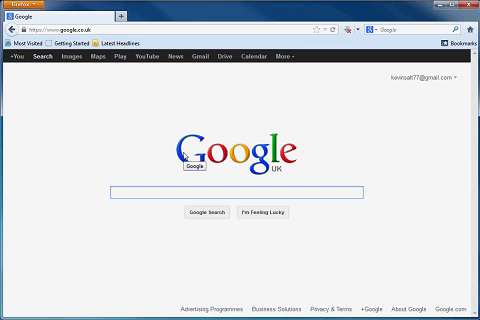
# - Search Google for 'python' and reach the python.org Download Python page listing 3.3.0 and 2.7.3
pyautogui.write('python.org/download/')
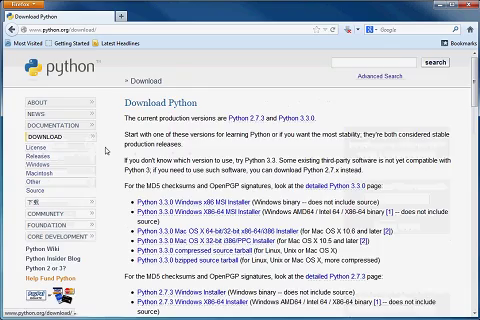
# - Scroll down the Download Python page to review the installer list before returning to google.co.uk
pyautogui.scroll(-3)
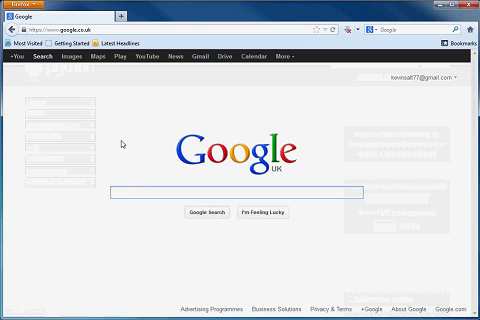
# - Search Google for 'pyscripter' and reach the pyscripter project page on Google Code
pyautogui.write('pyscripter/')
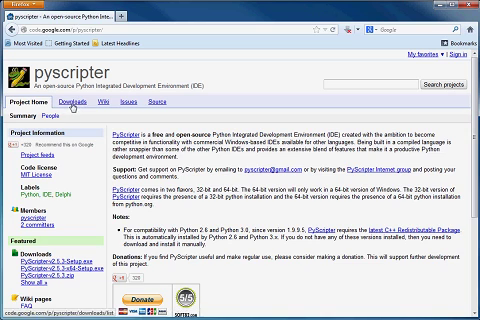
# - From the Downloads list, start downloading PyScripter-v2.5.3-Setup.exe
pyautogui.click(66, 101)
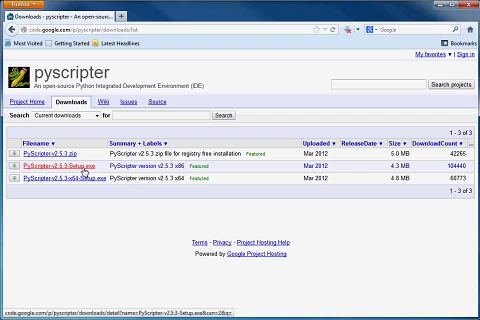
pyautogui.click(64, 167)
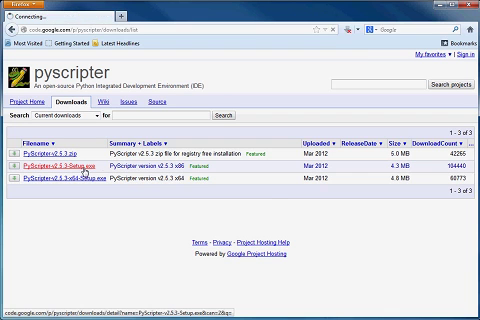